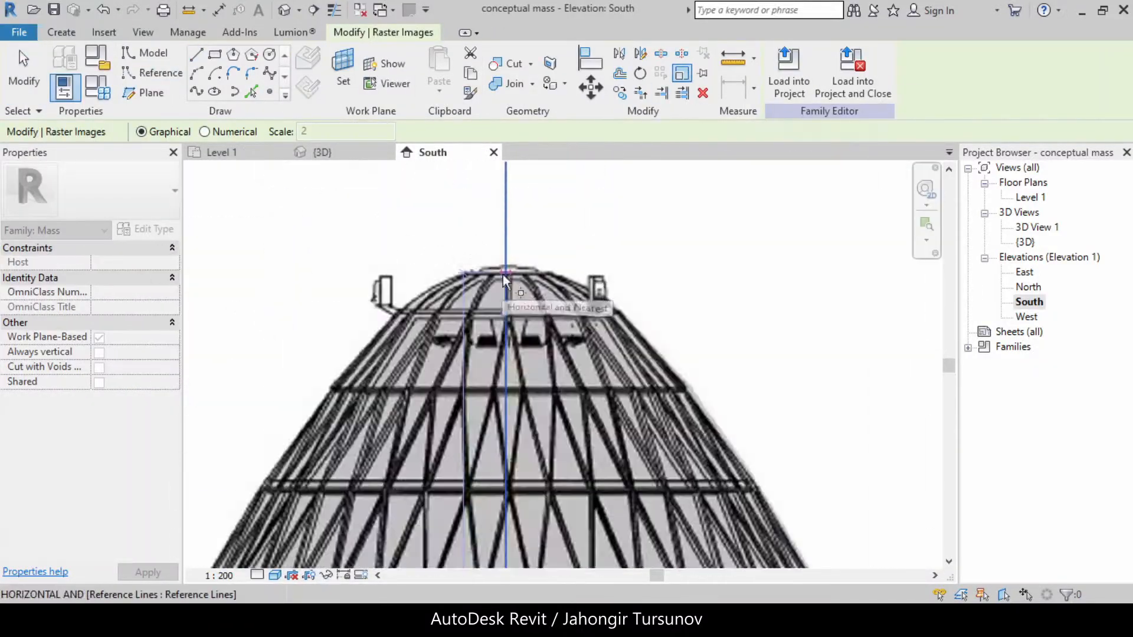
# Sketch a vertical reference line on the tower's centre axis in the South elevation.
pyautogui.click(151, 53)
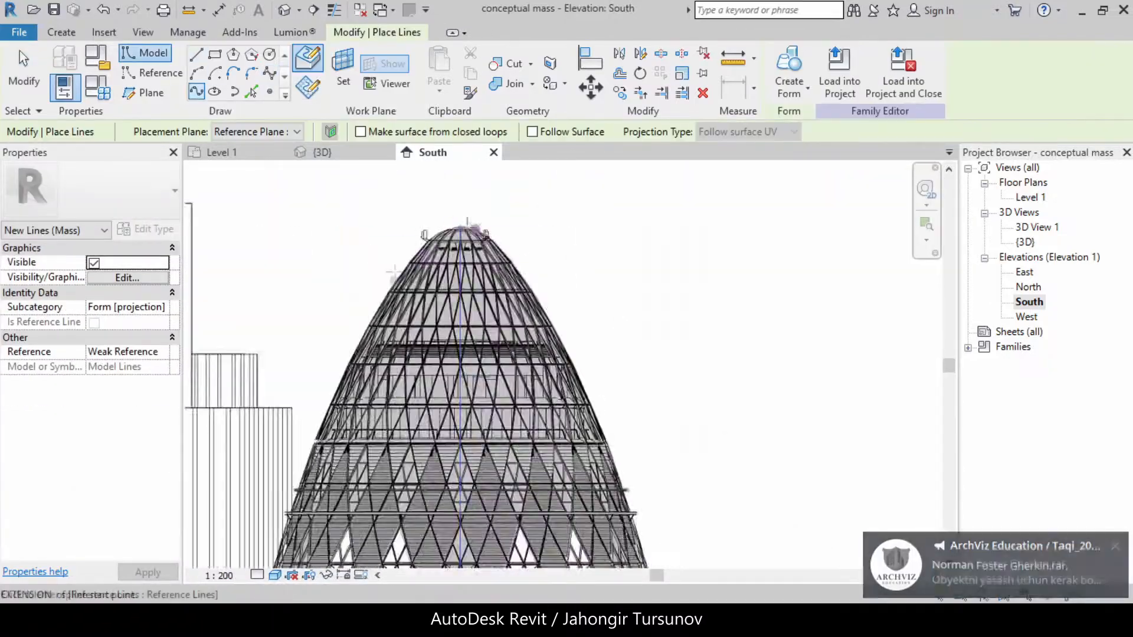
pyautogui.click(319, 152)
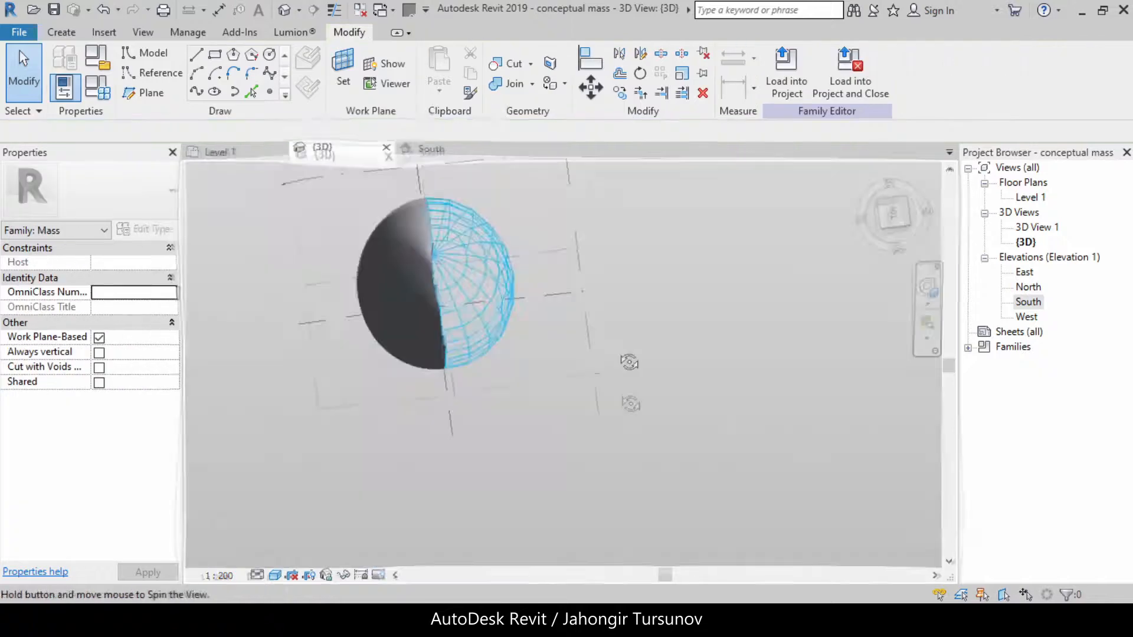
# Orbit the 3D view to inspect the spherical form among the reference planes.
pyautogui.click(463, 275)
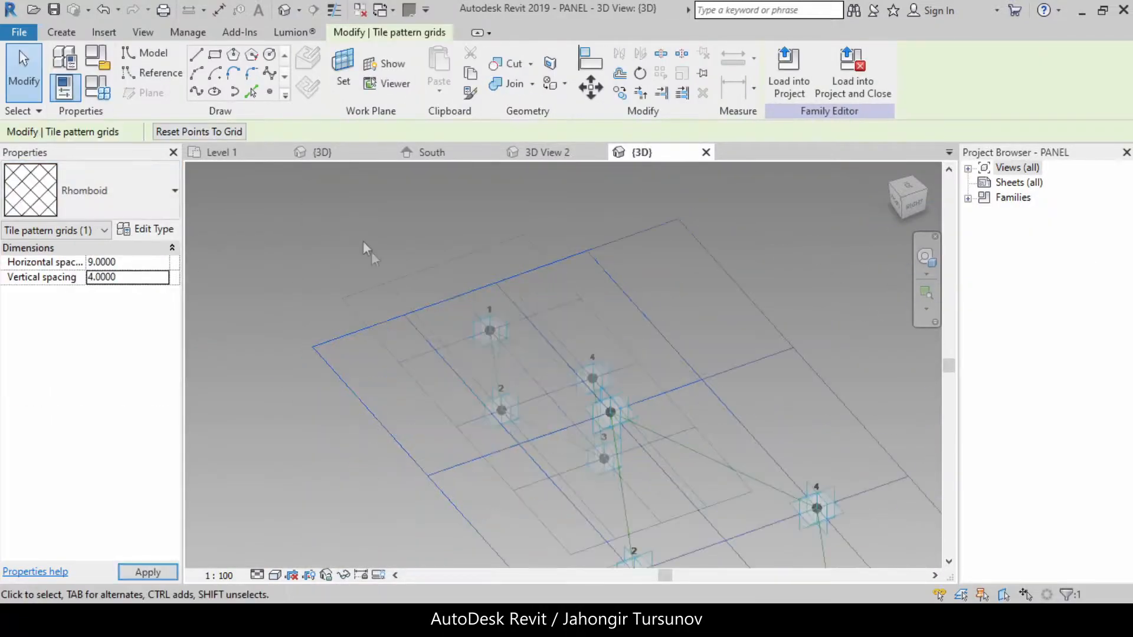
# Set the Rhomboid tile spacing to 9 and 4 and divide the adaptive-point paths into 20 nodes.
pyautogui.click(152, 53)
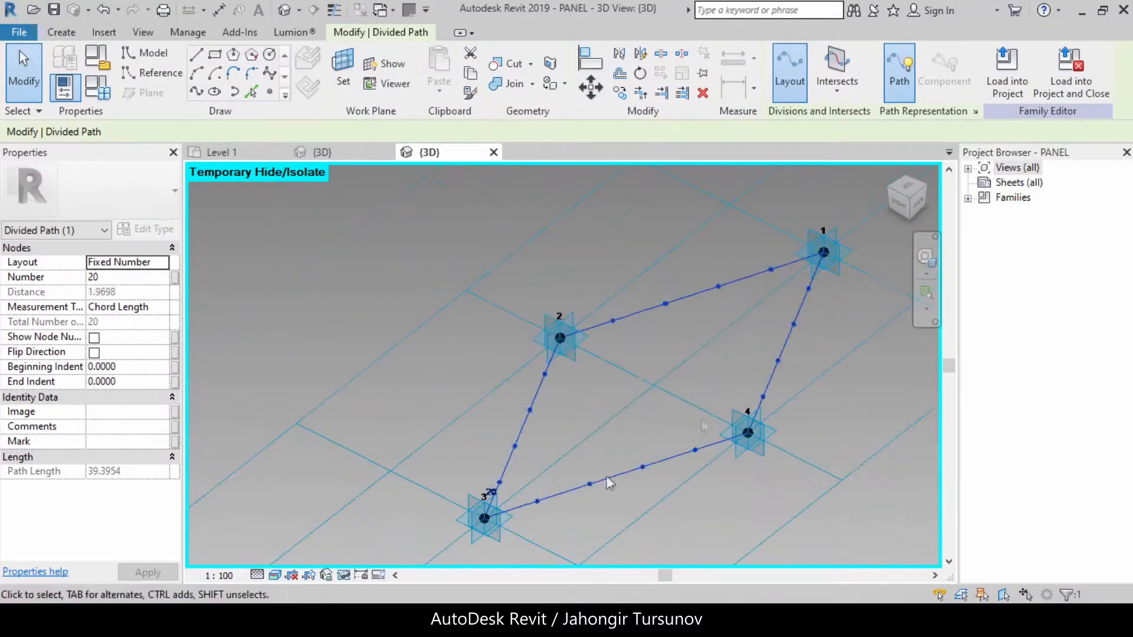
pyautogui.click(159, 72)
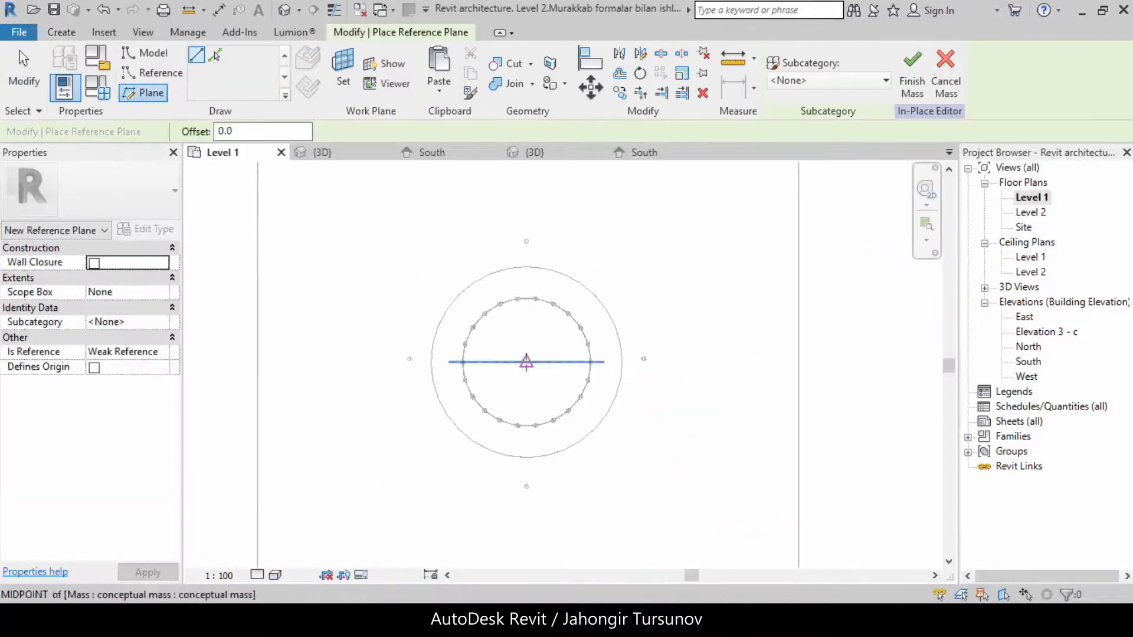
# Apply a 1500 x 3000mm Curtain System by Face to the dome and set its Curtain Panel type.
pyautogui.click(645, 152)
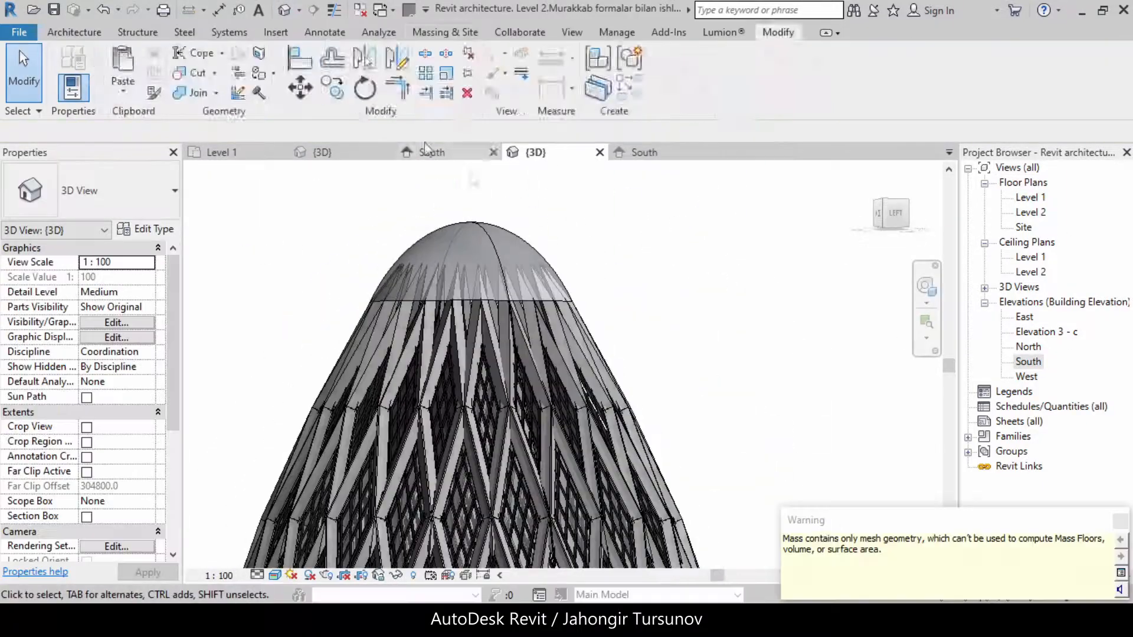
pyautogui.click(1063, 236)
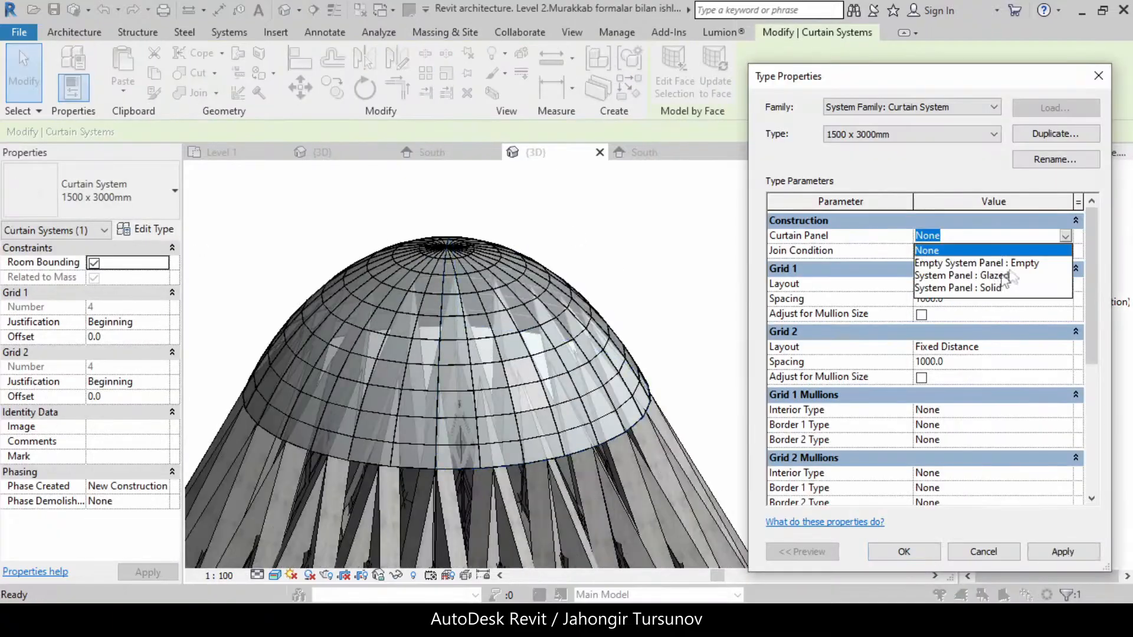